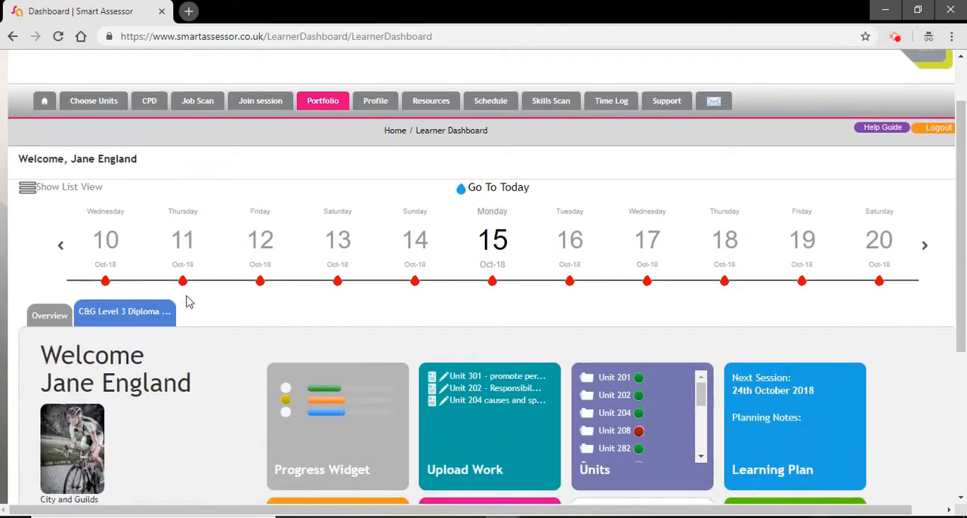
pyautogui.moveTo(158, 321)
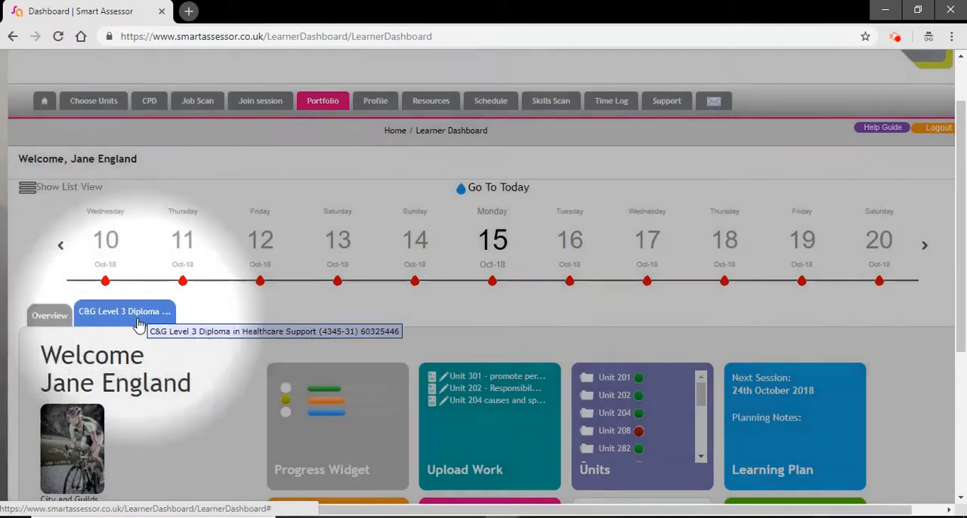
pyautogui.moveTo(782, 470)
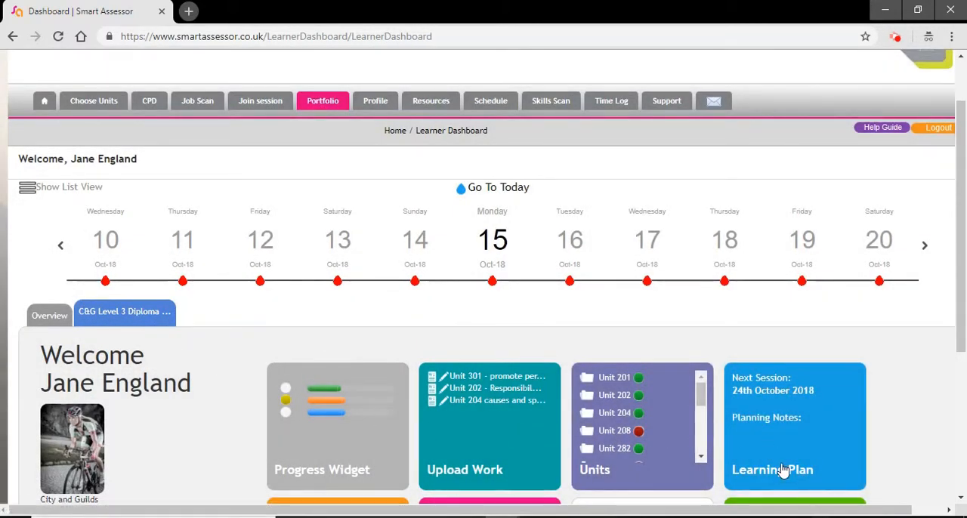
# Open the Learning Plan sessions and expand session 4 (10/10/2018) to show its activities.
pyautogui.click(772, 469)
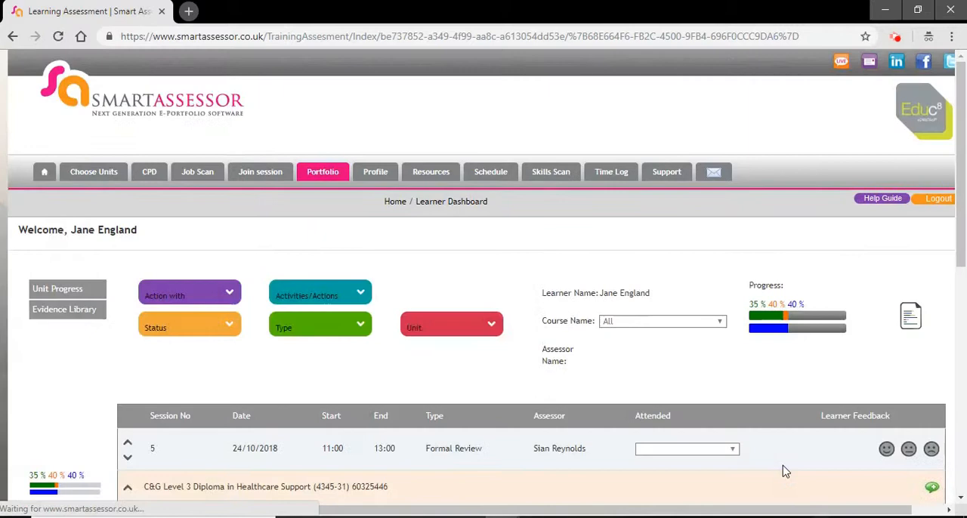
pyautogui.scroll(-3)
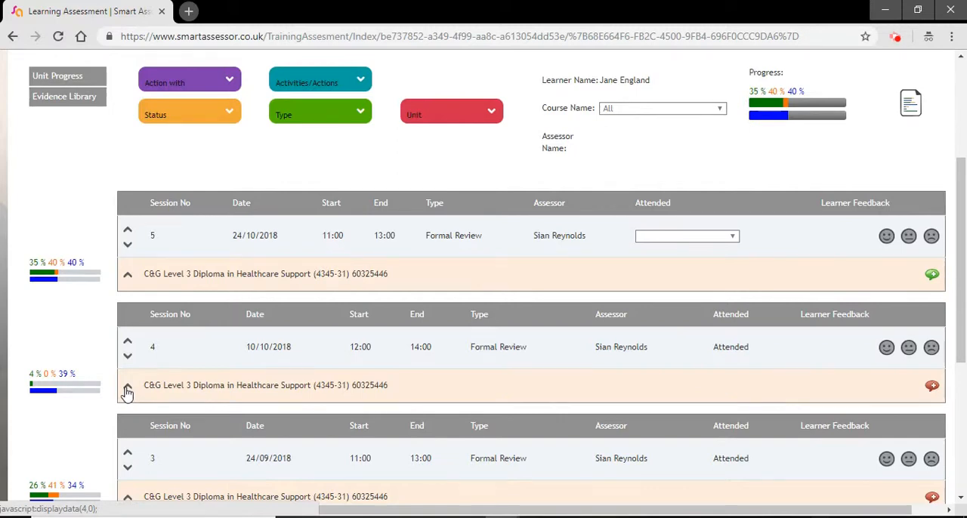
pyautogui.click(127, 386)
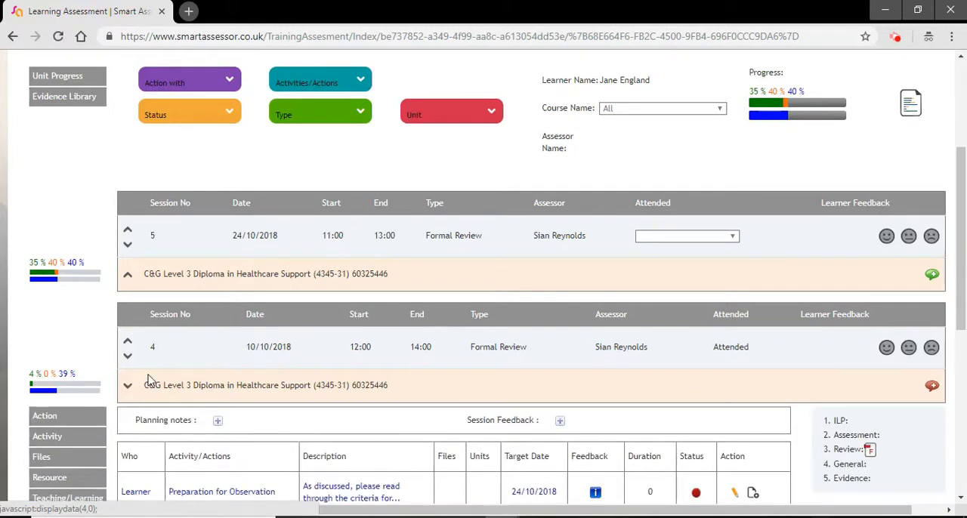
pyautogui.scroll(-3)
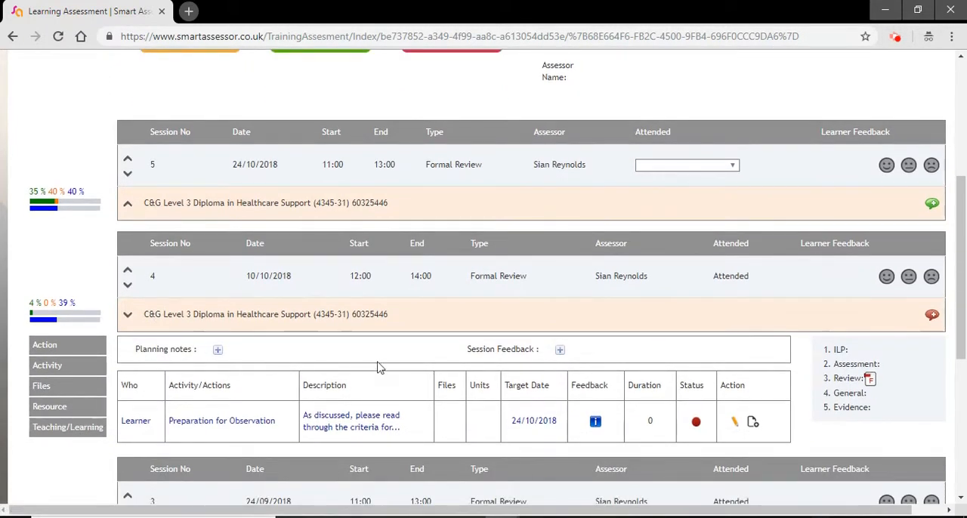
pyautogui.moveTo(884, 388)
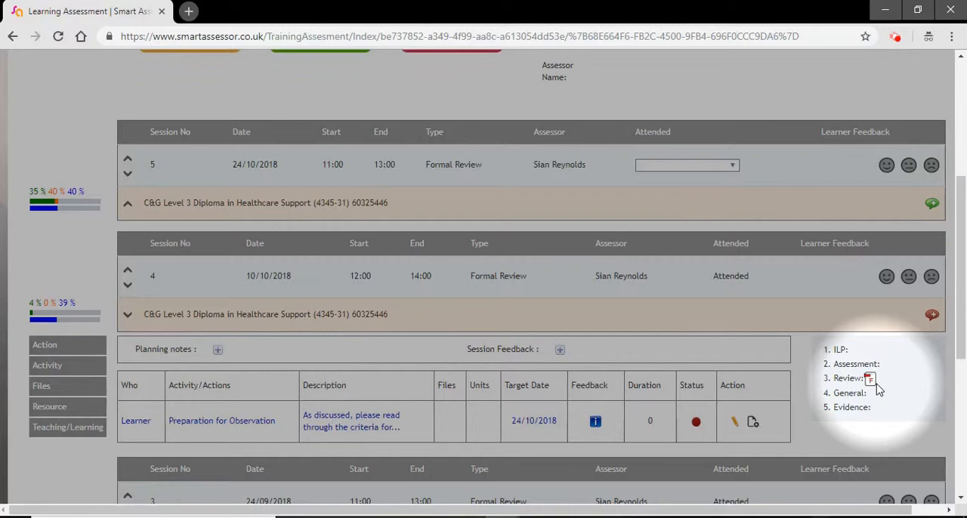
pyautogui.moveTo(870, 378)
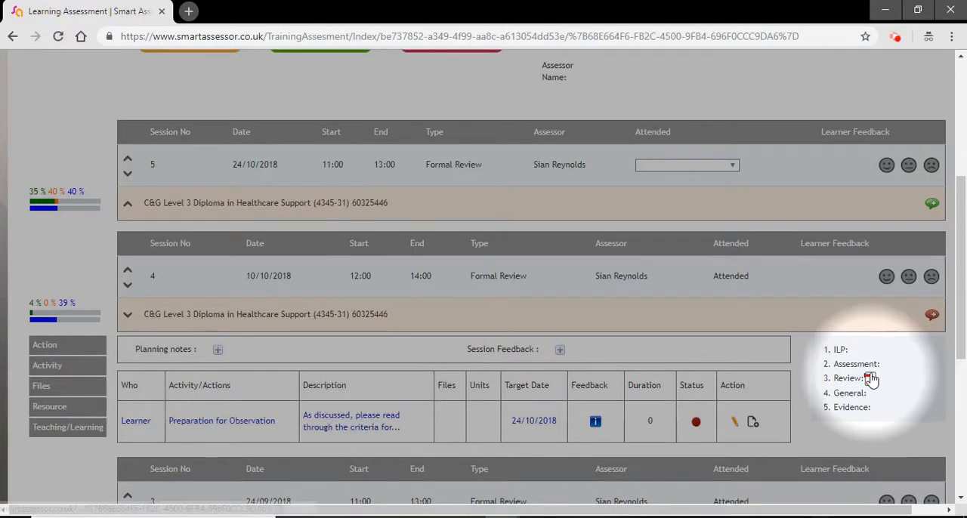
pyautogui.moveTo(870, 377)
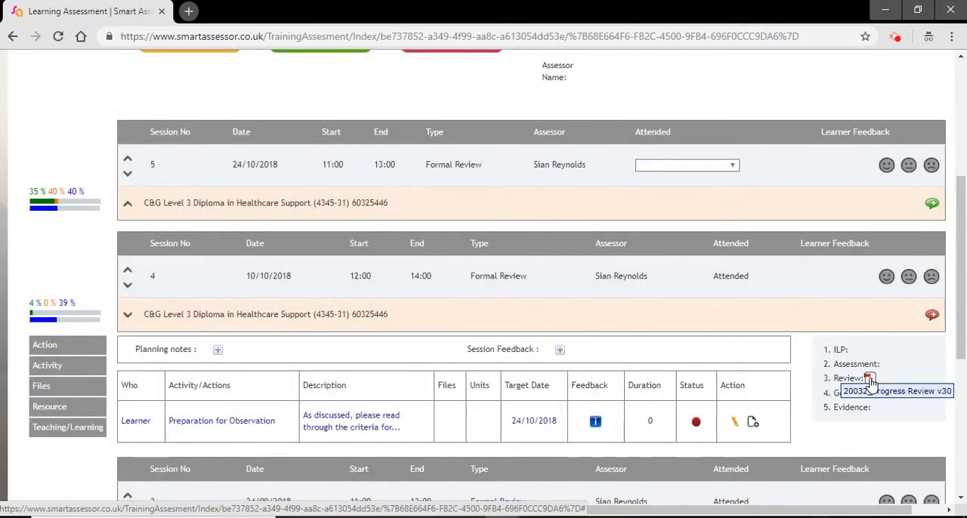
# Open session 4's Progress Review v30 form and advance past page one to page two.
pyautogui.click(868, 379)
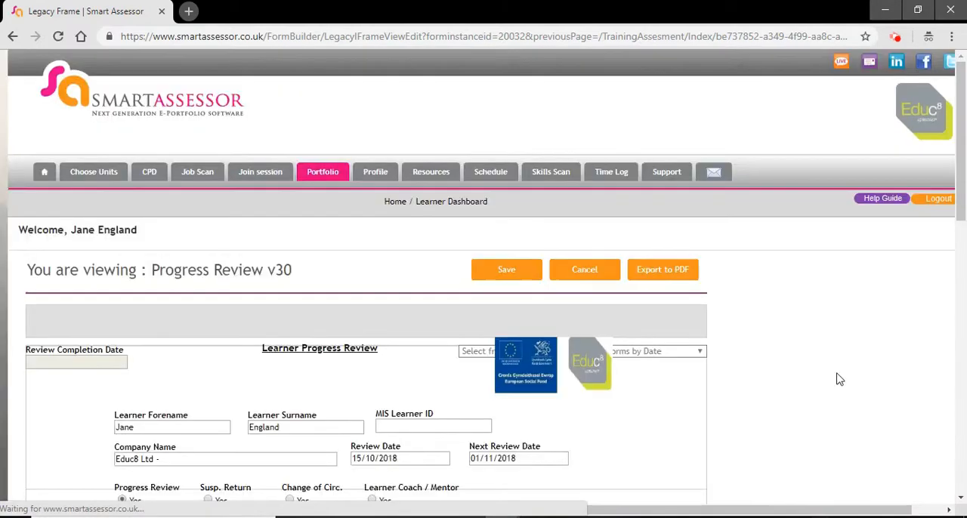
pyautogui.scroll(-3)
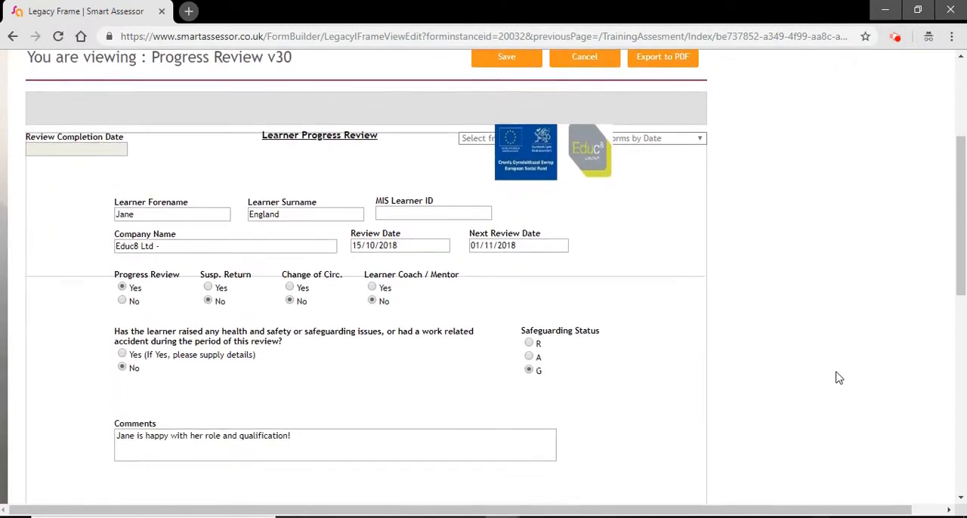
pyautogui.scroll(-3)
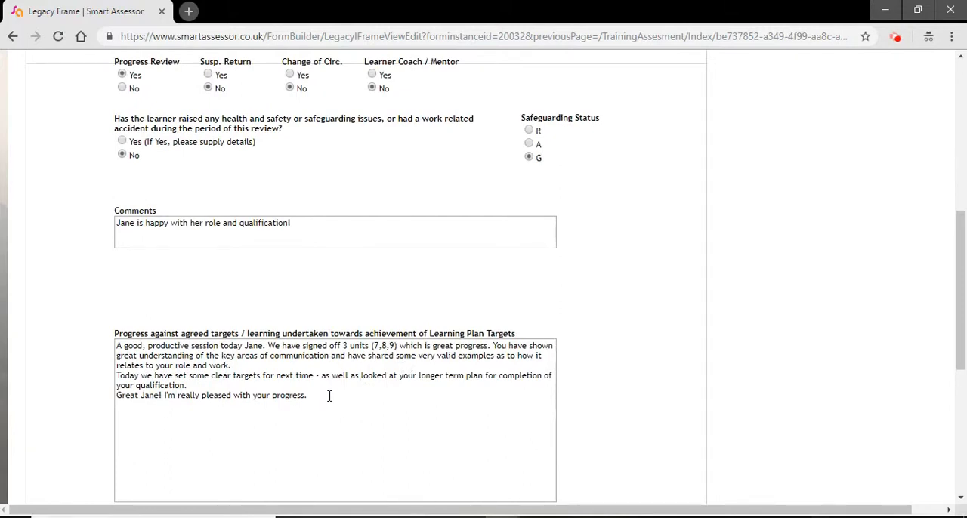
pyautogui.scroll(-3)
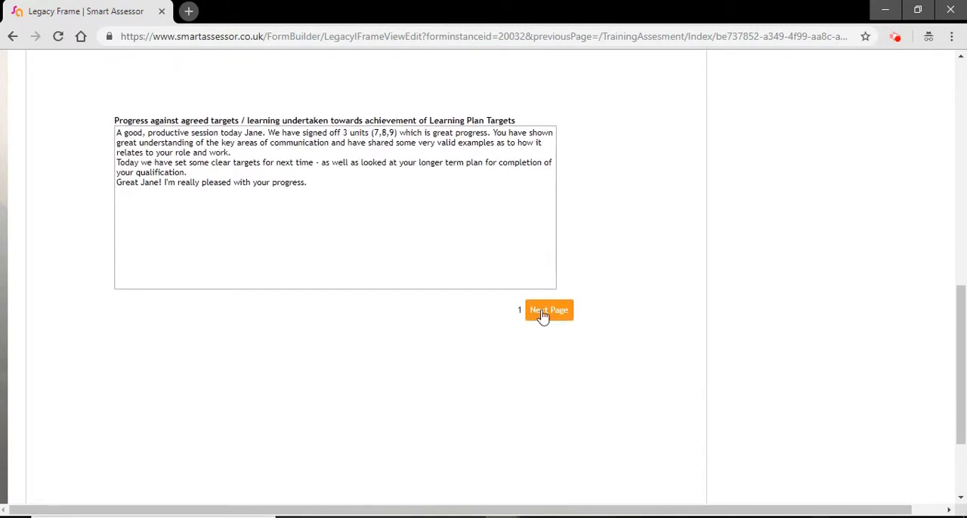
pyautogui.click(549, 311)
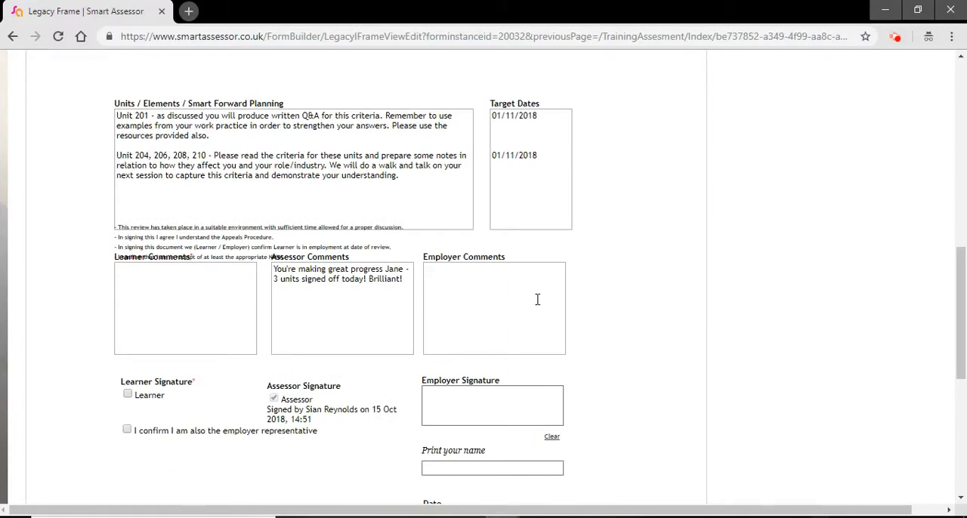
pyautogui.scroll(3)
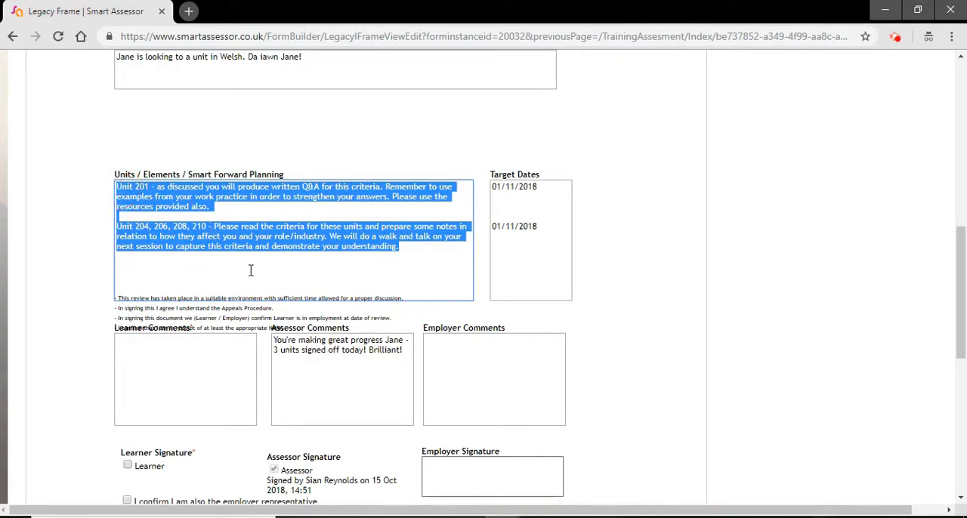
# Enter learner comments 'It was a good session today, diolch.' and tick Learner signature.
pyautogui.click(167, 378)
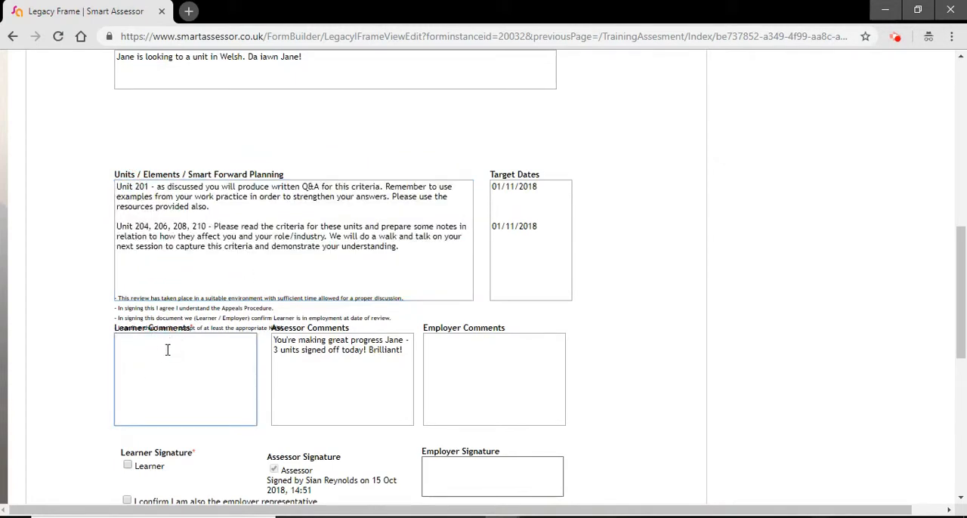
pyautogui.write('It was a good session today, diolch.')
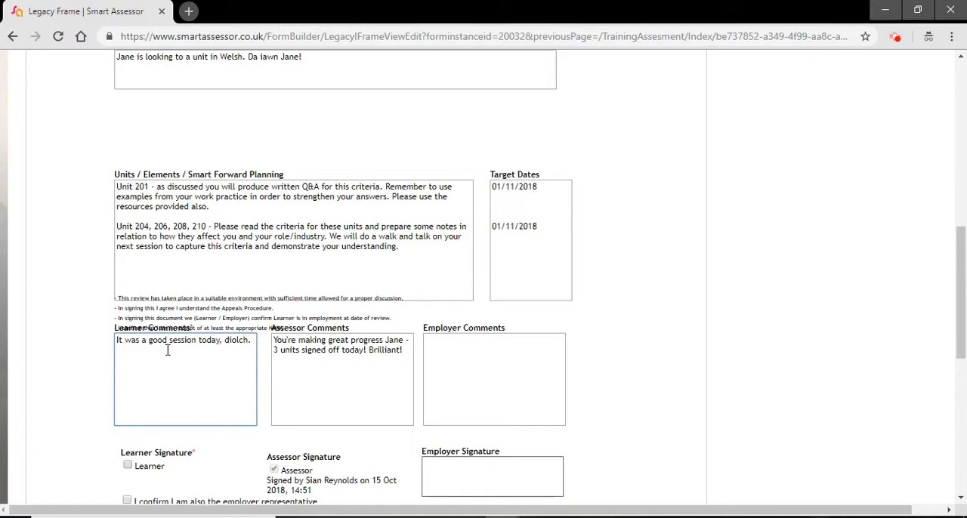
pyautogui.scroll(-3)
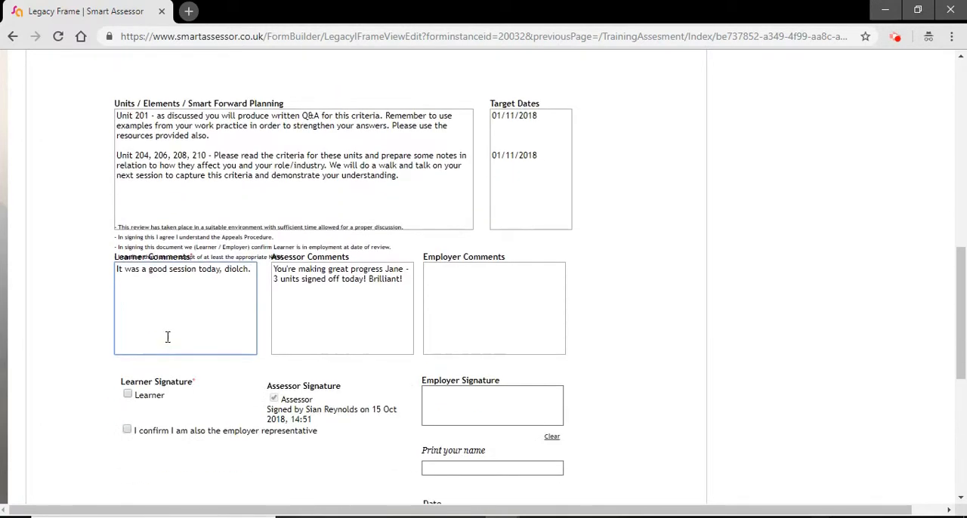
pyautogui.click(128, 394)
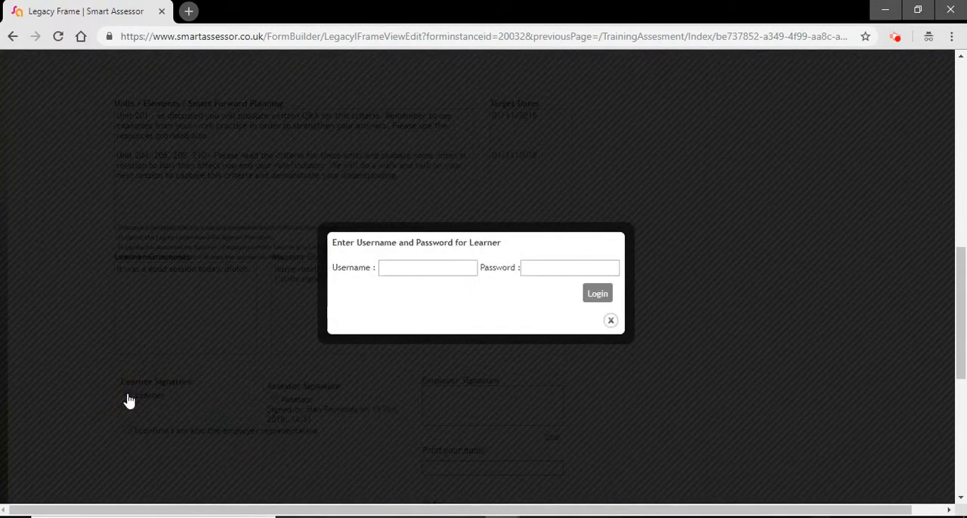
pyautogui.click(427, 268)
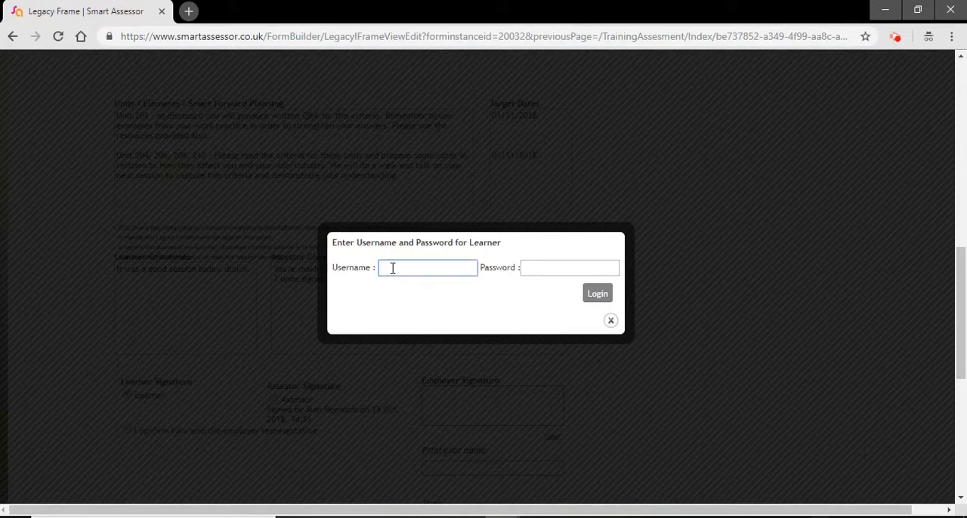
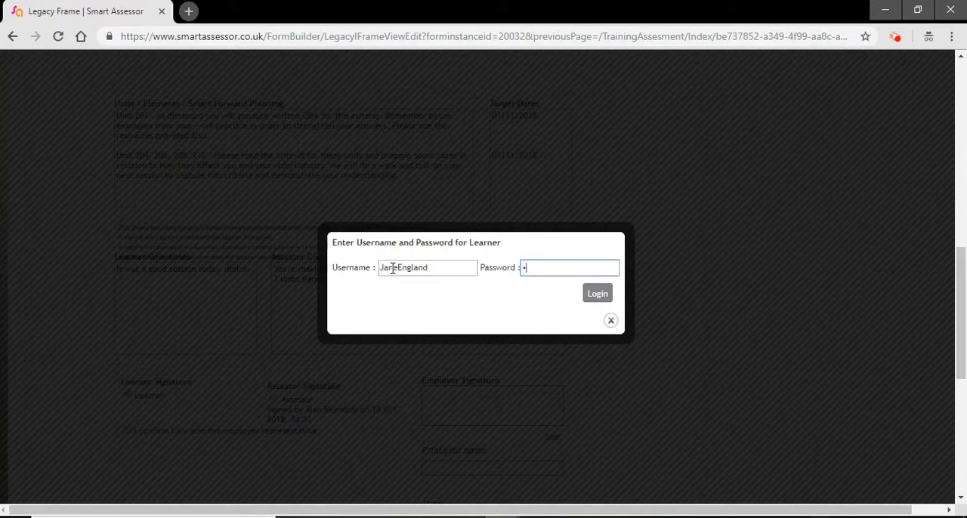
pyautogui.write('password')
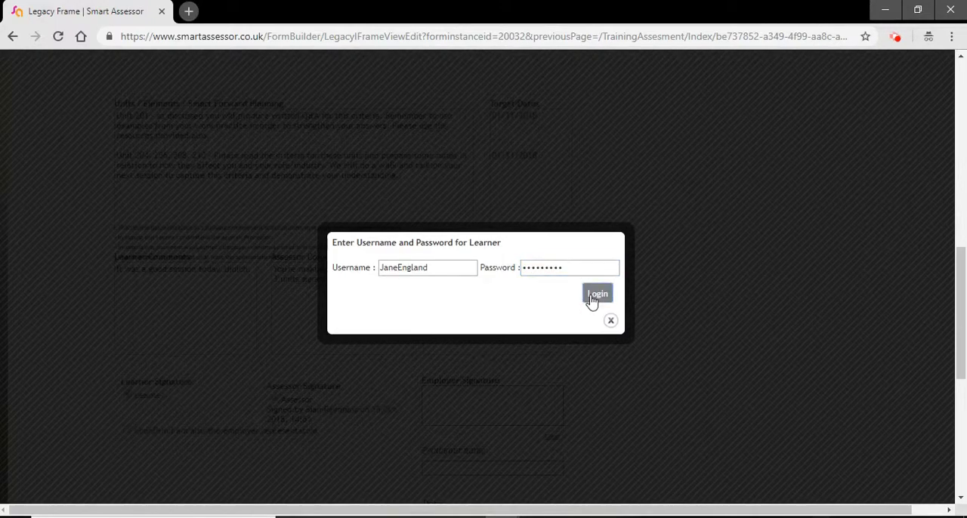
pyautogui.click(597, 294)
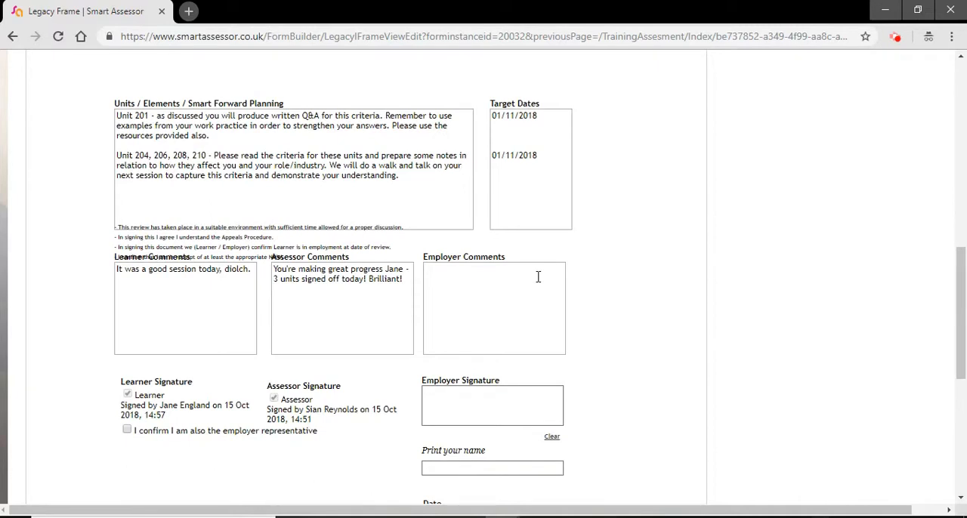
# Add employer comment 'Well done Jane', draw the employer signature, and print name JoeSmith.
pyautogui.write('Well')
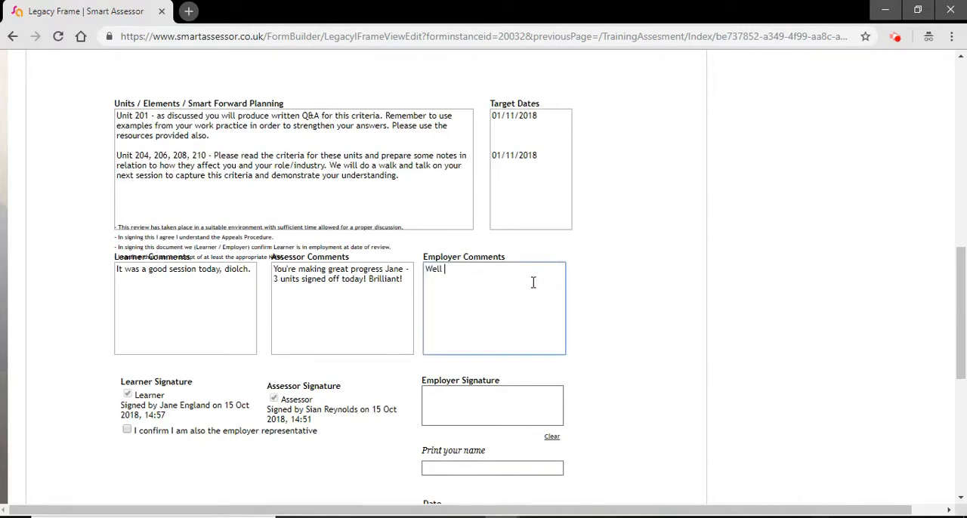
pyautogui.write('done Jane!')
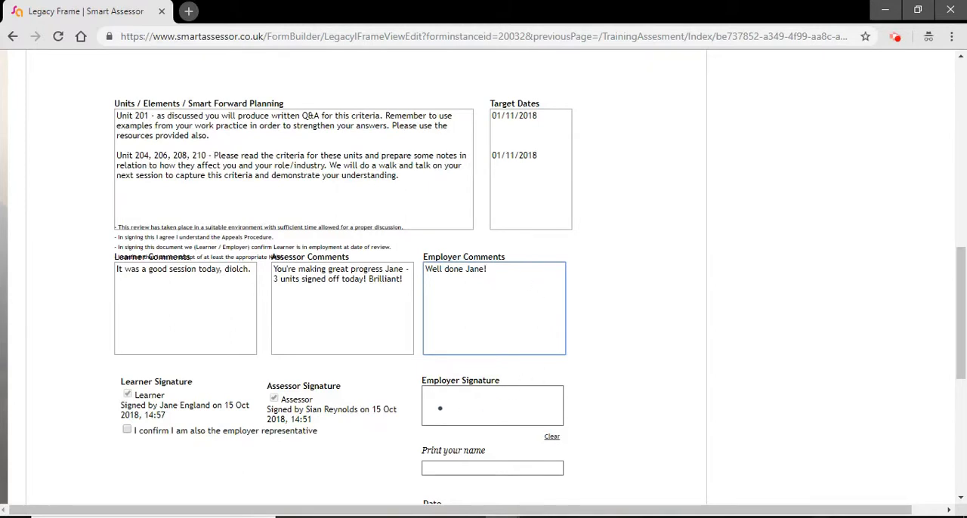
pyautogui.click(434, 405)
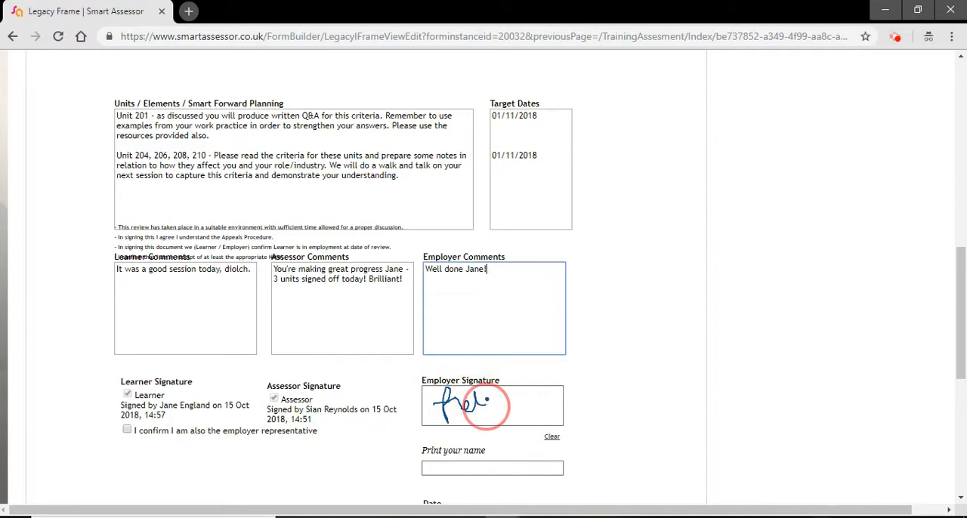
pyautogui.moveTo(491, 405); pyautogui.dragTo(529, 408)
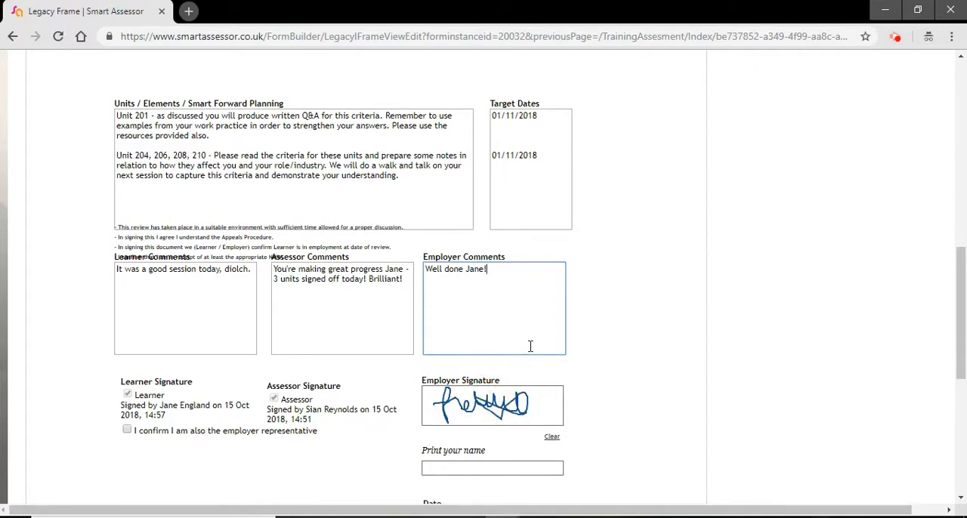
pyautogui.scroll(-3)
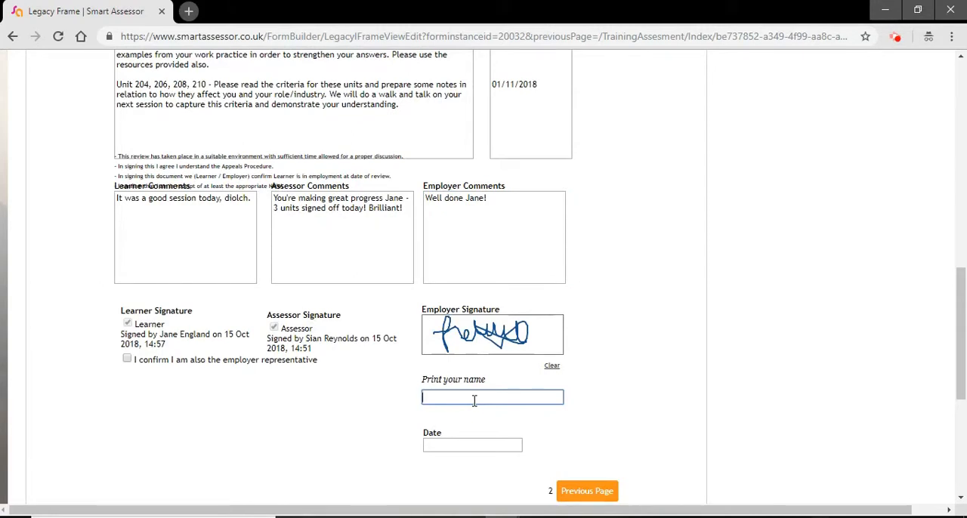
pyautogui.write('JoeSm')
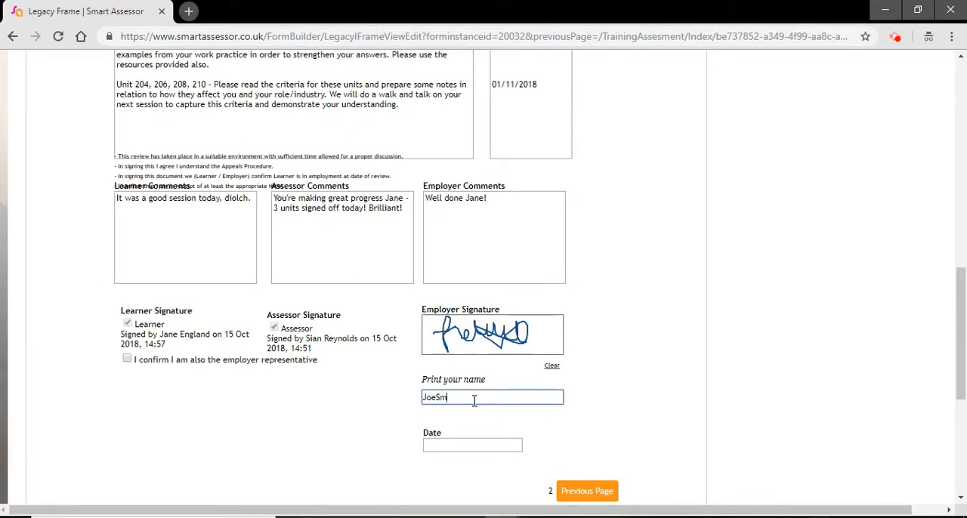
pyautogui.write('ith')
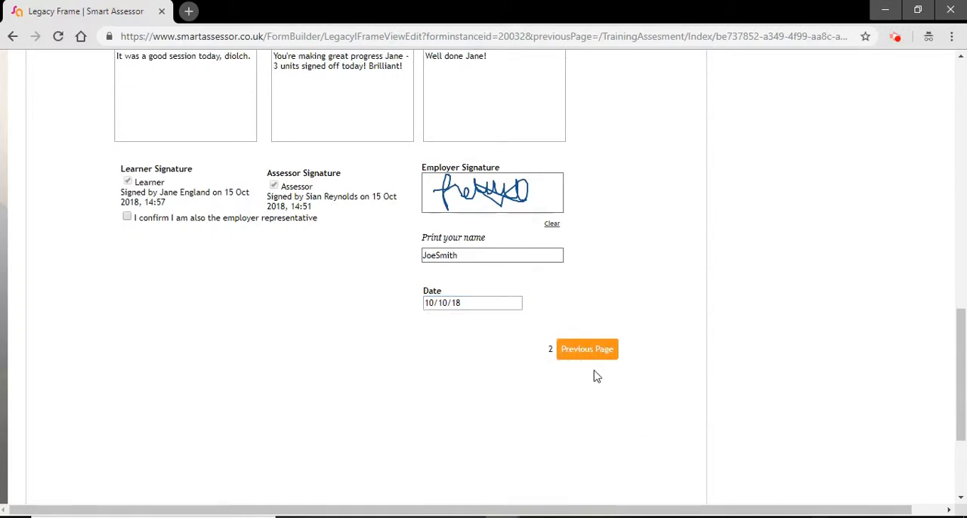
# Save the signed review, confirm the 'Form Saved Successfully' alert, and return to the dashboard.
pyautogui.click(587, 349)
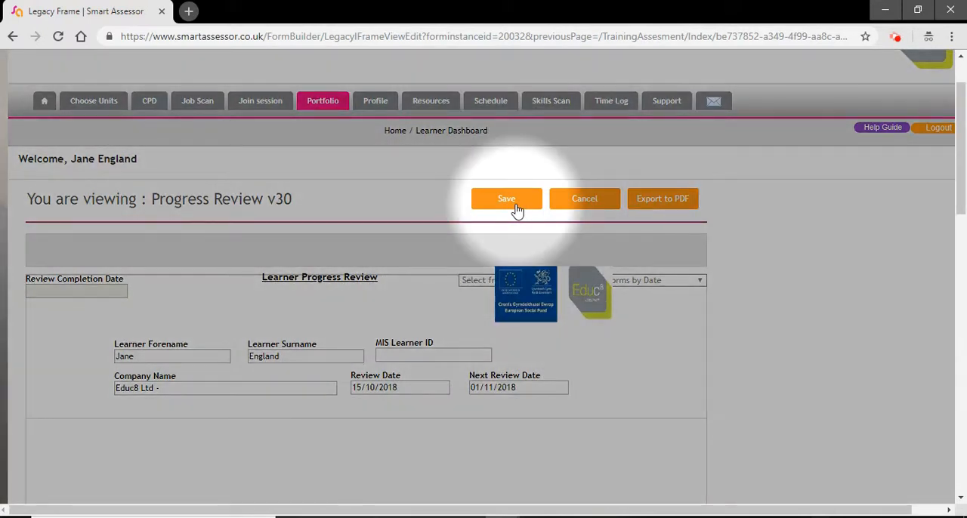
pyautogui.click(506, 198)
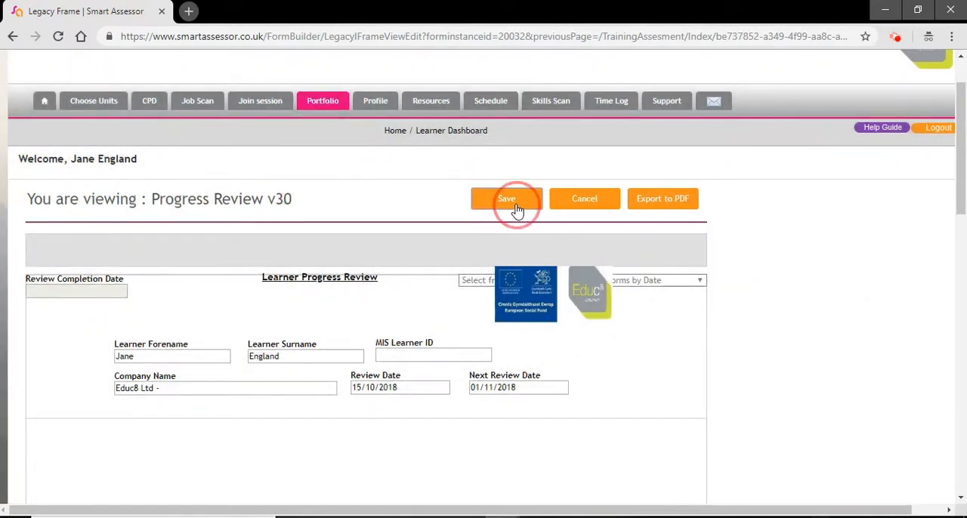
pyautogui.click(507, 199)
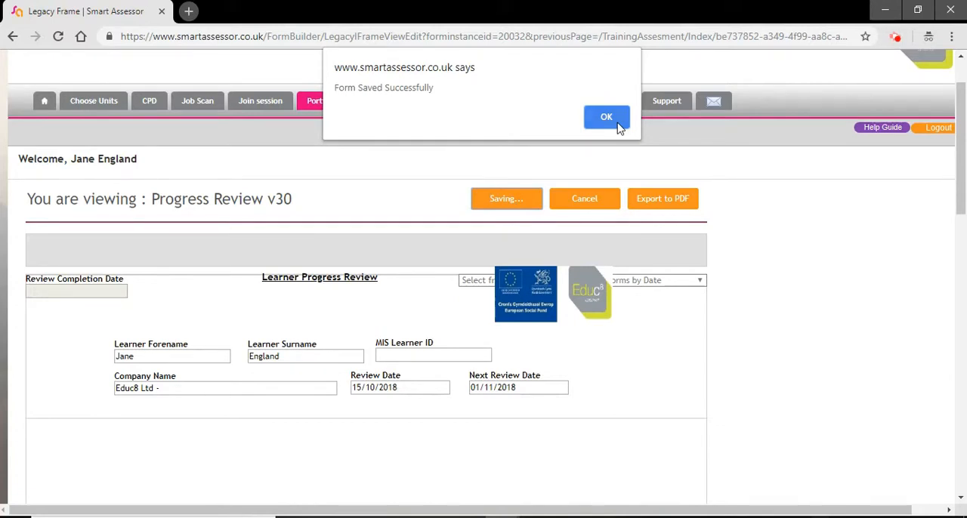
pyautogui.click(606, 116)
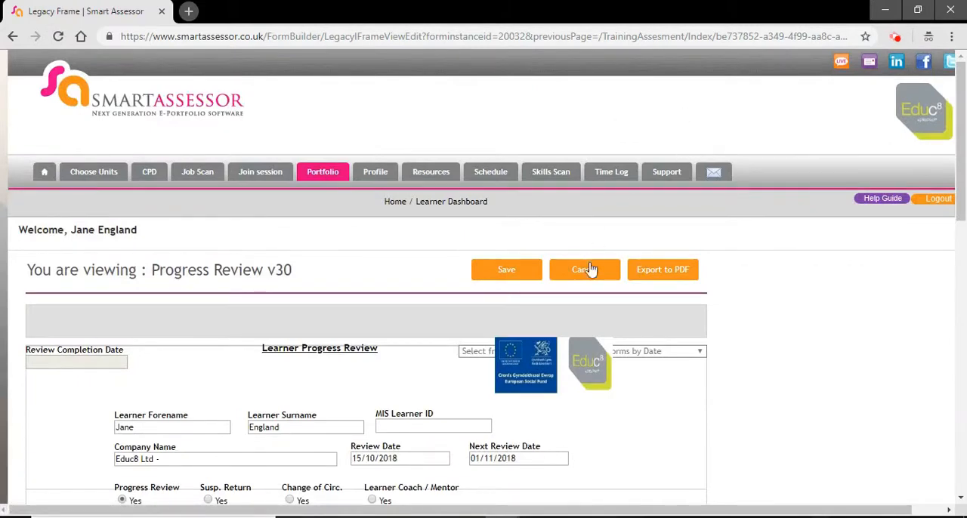
pyautogui.click(584, 270)
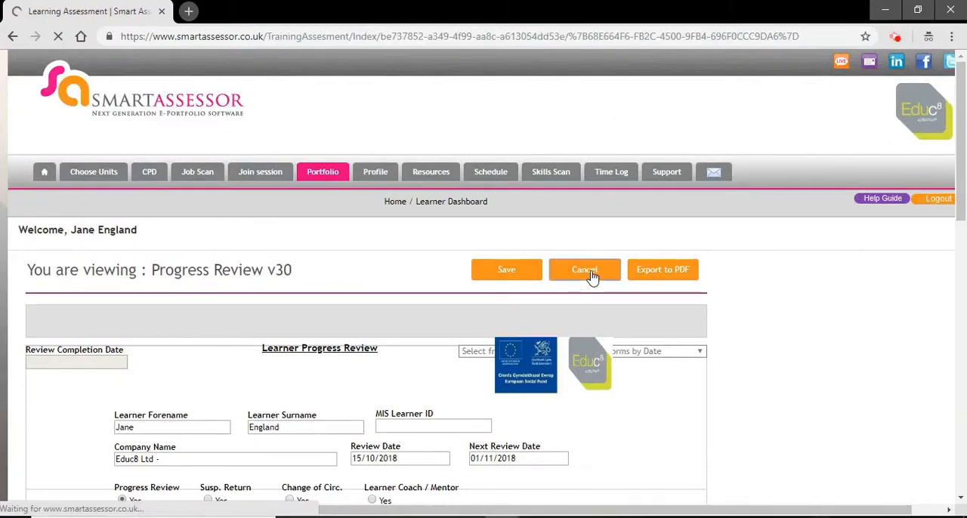
pyautogui.click(584, 270)
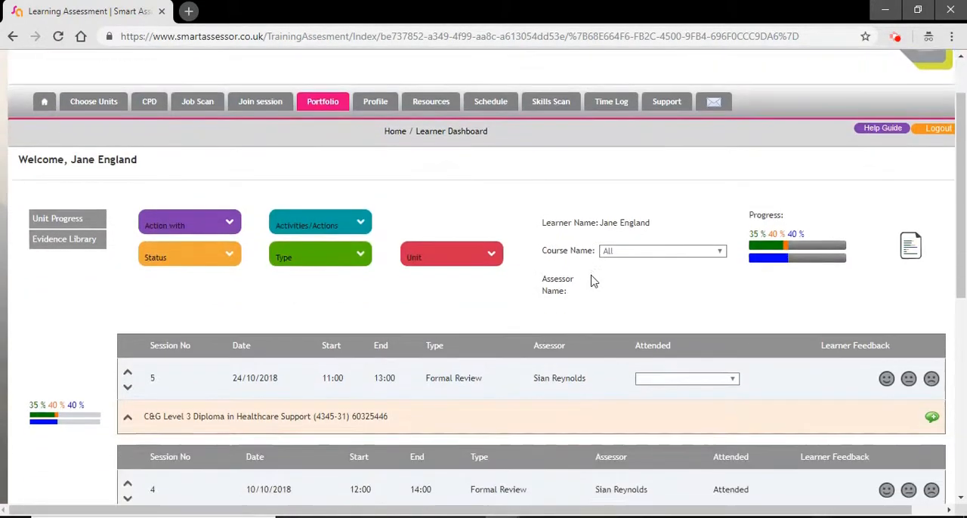